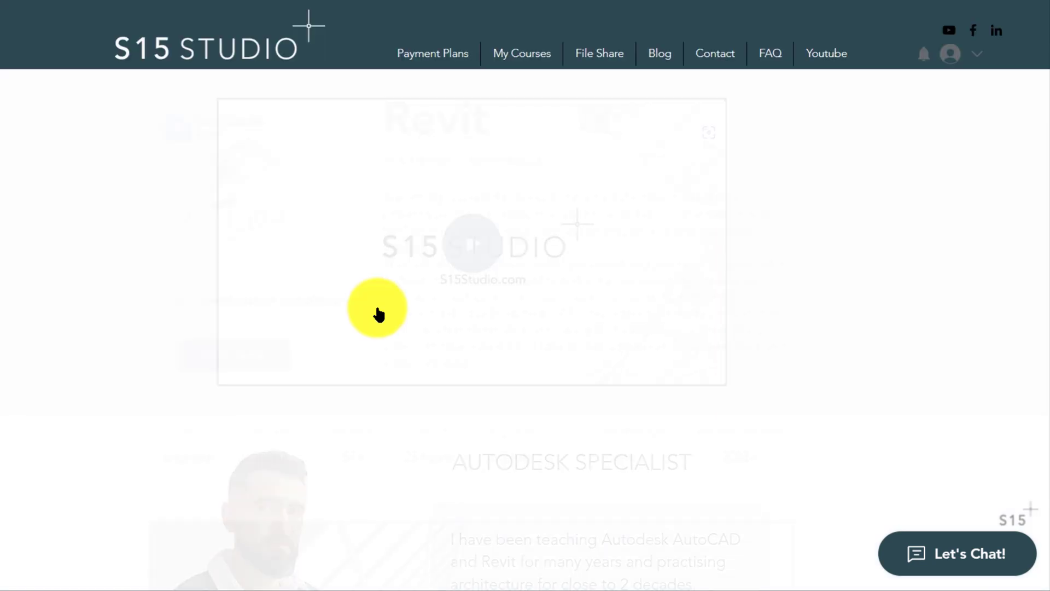
pyautogui.scroll(-3)
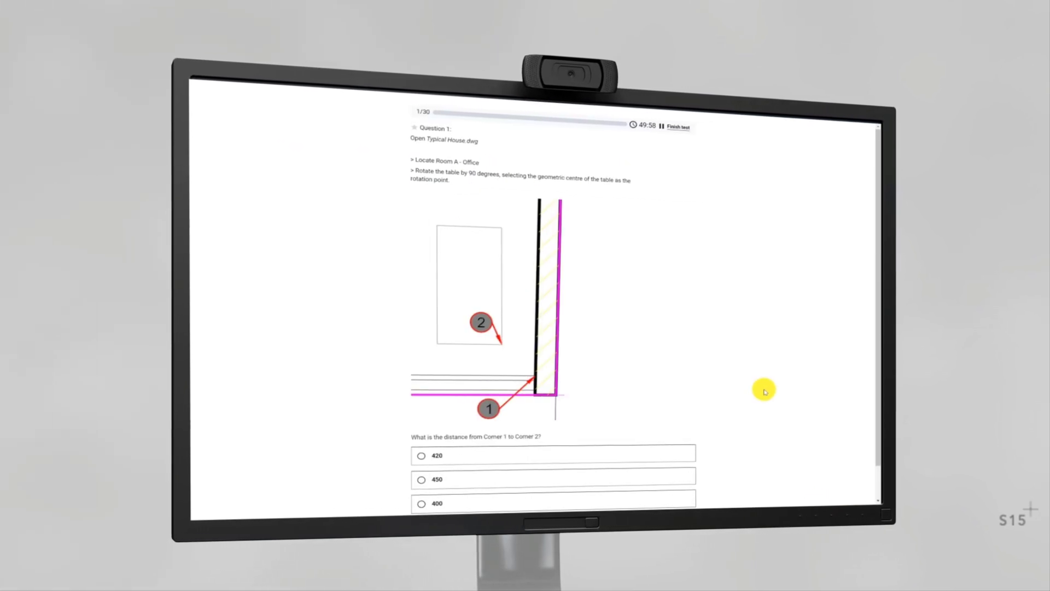
pyautogui.scroll(-3)
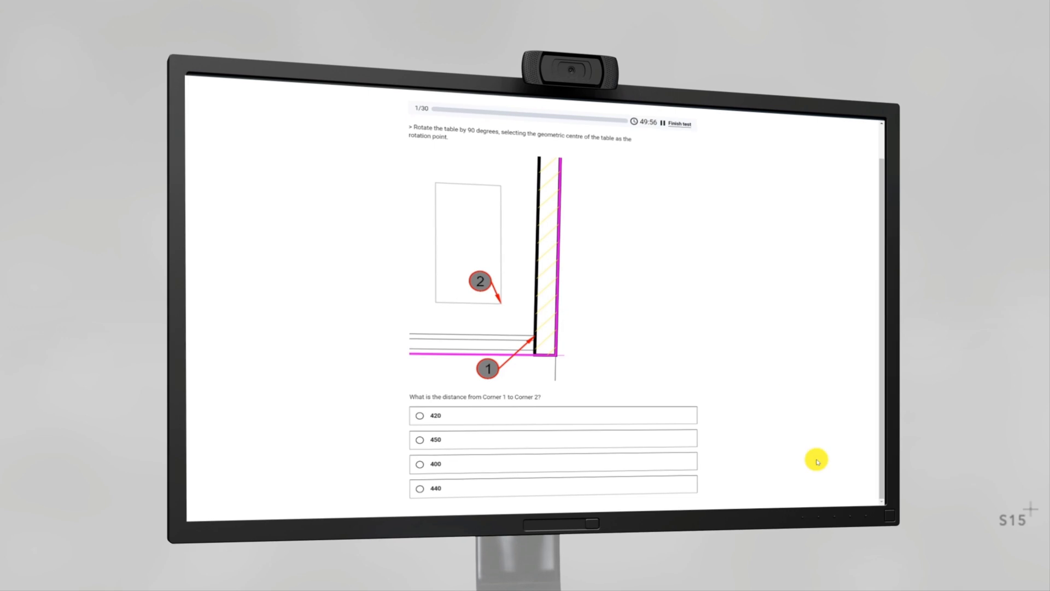